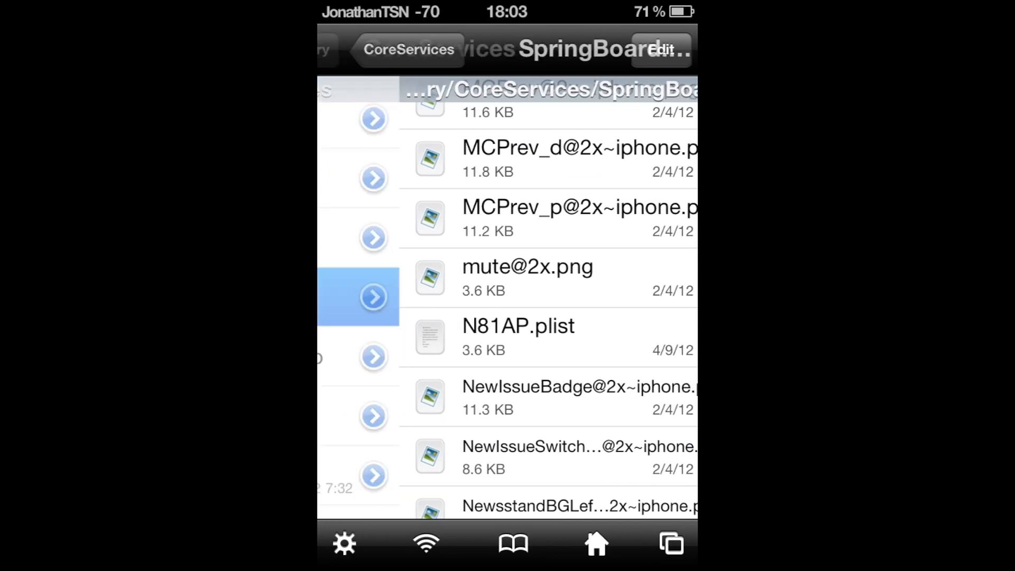
Navigate from the file-system root into /System/Library/CoreServices.
left_click(350, 49)
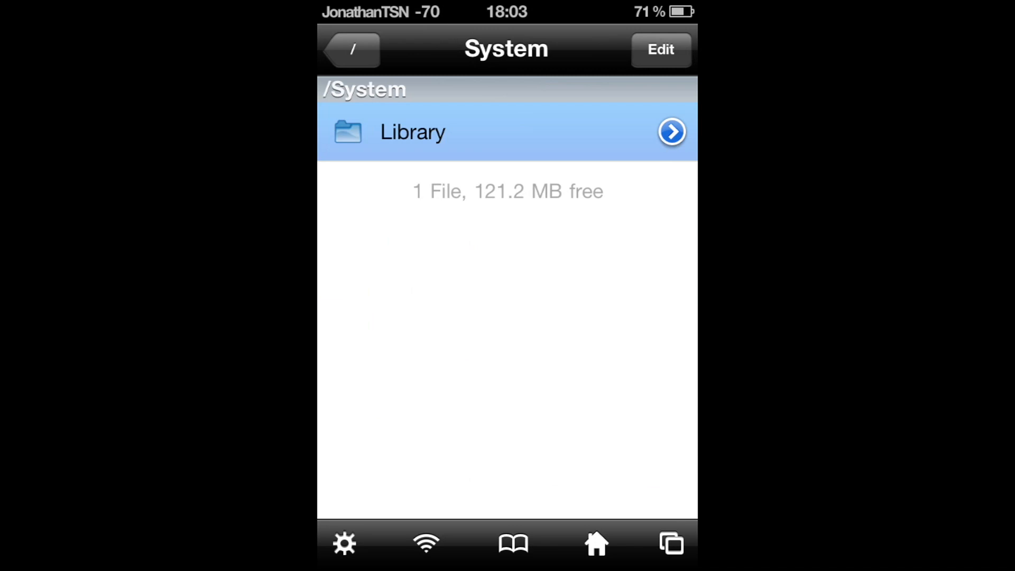
left_click(350, 50)
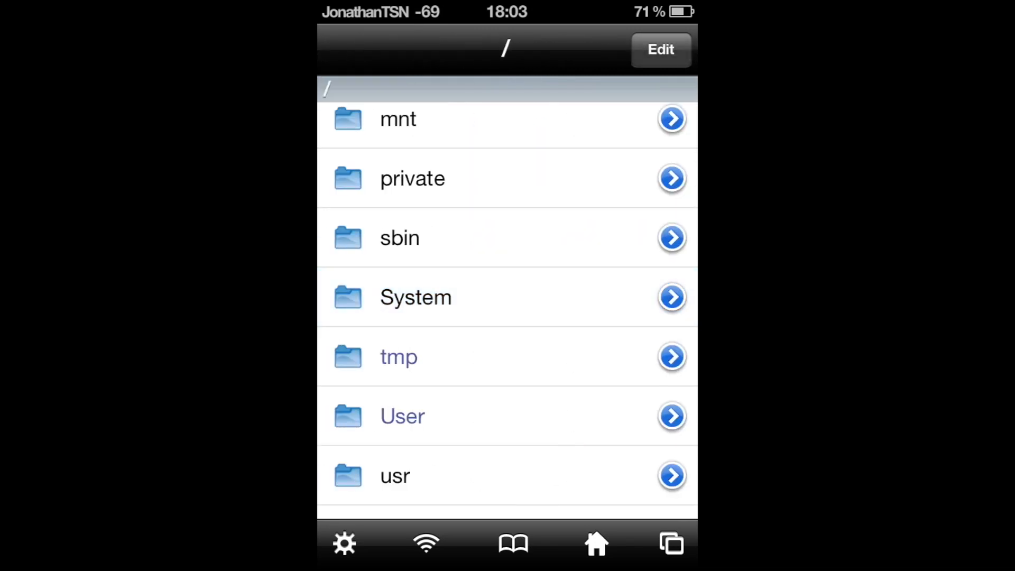
left_click(415, 297)
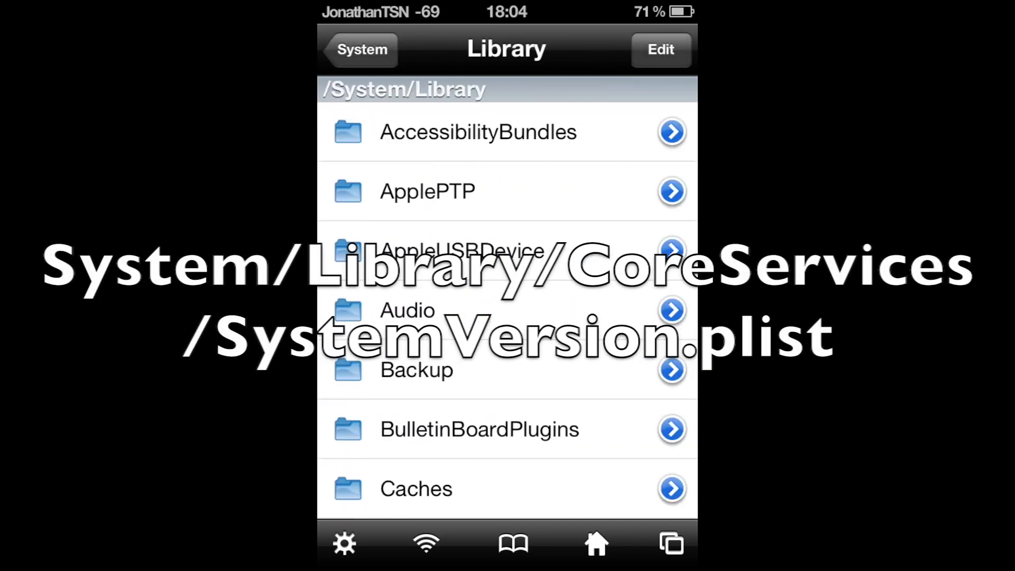
scroll("down", 3)
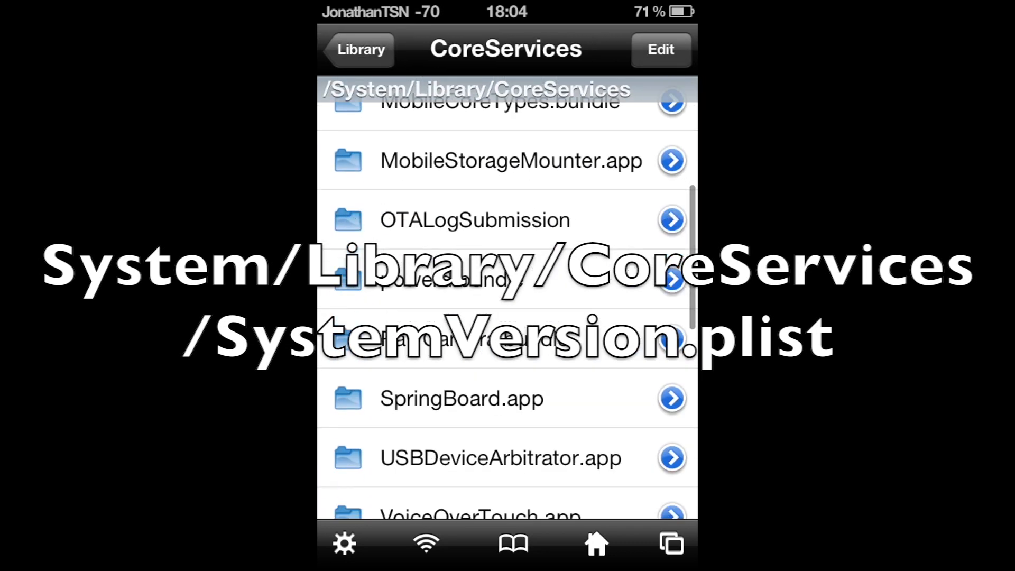
scroll("down", 3)
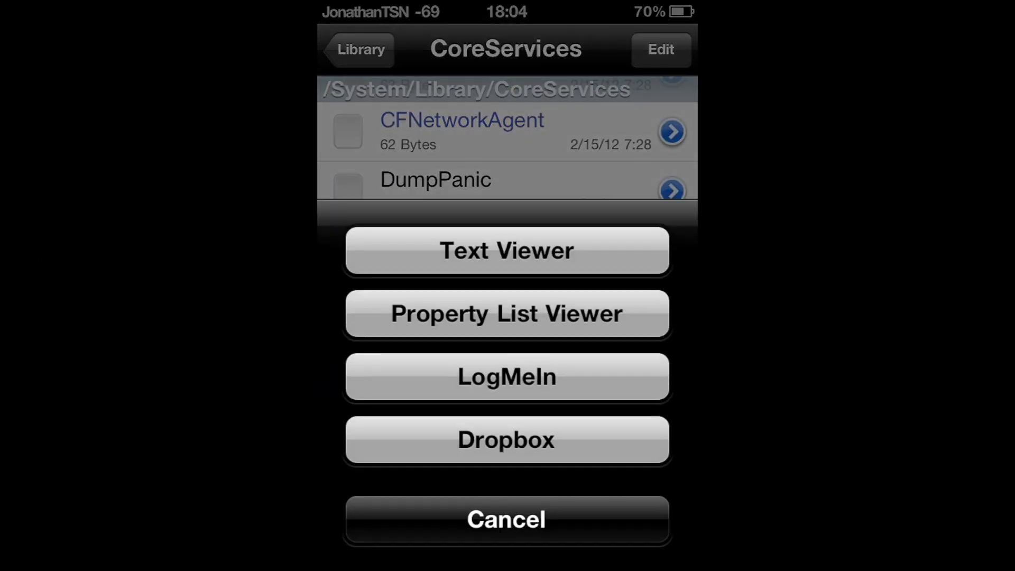
View SystemVersion.plist in the Property List Viewer, showing build 9B176 and version 5.1.
left_click(506, 314)
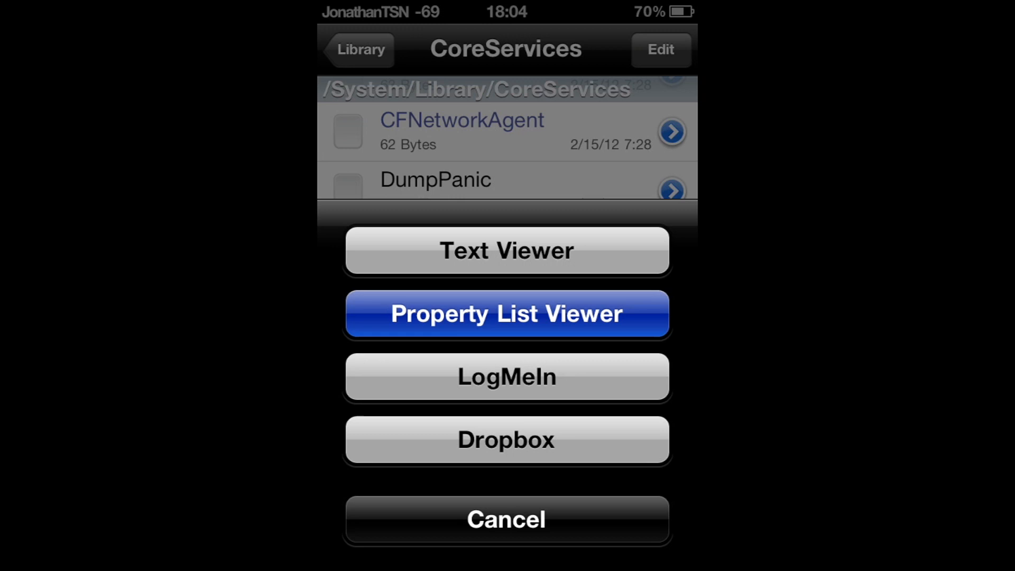
left_click(506, 313)
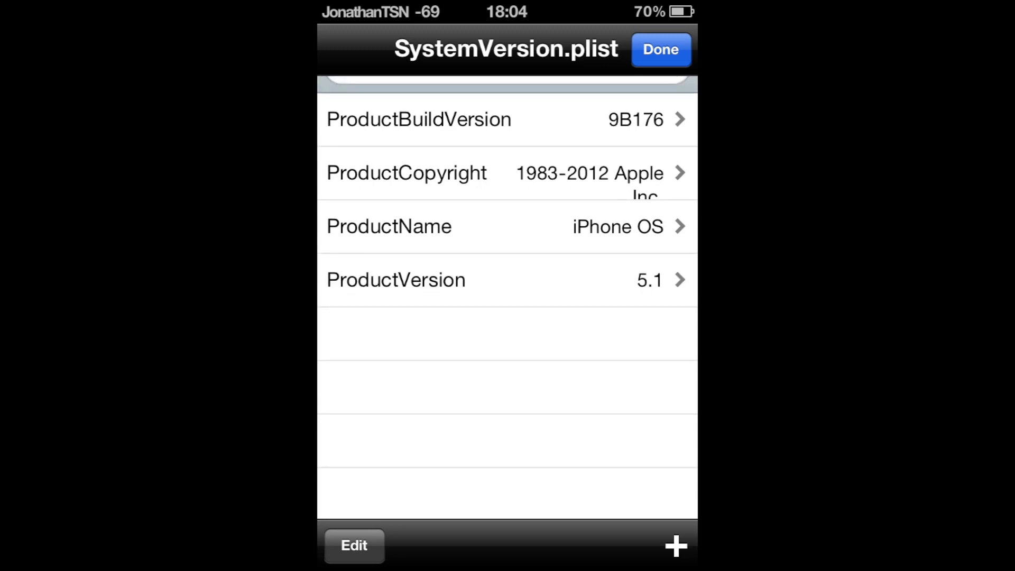
Edit the ProductVersion string so it reads 5.0.1 instead of 5.1.
left_click(419, 120)
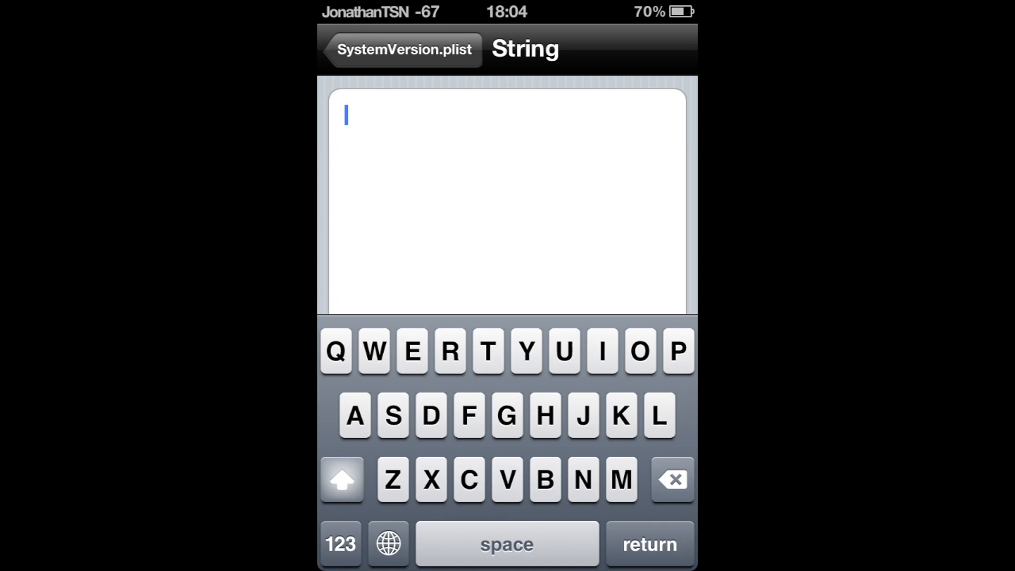
left_click(340, 543)
type("5.")
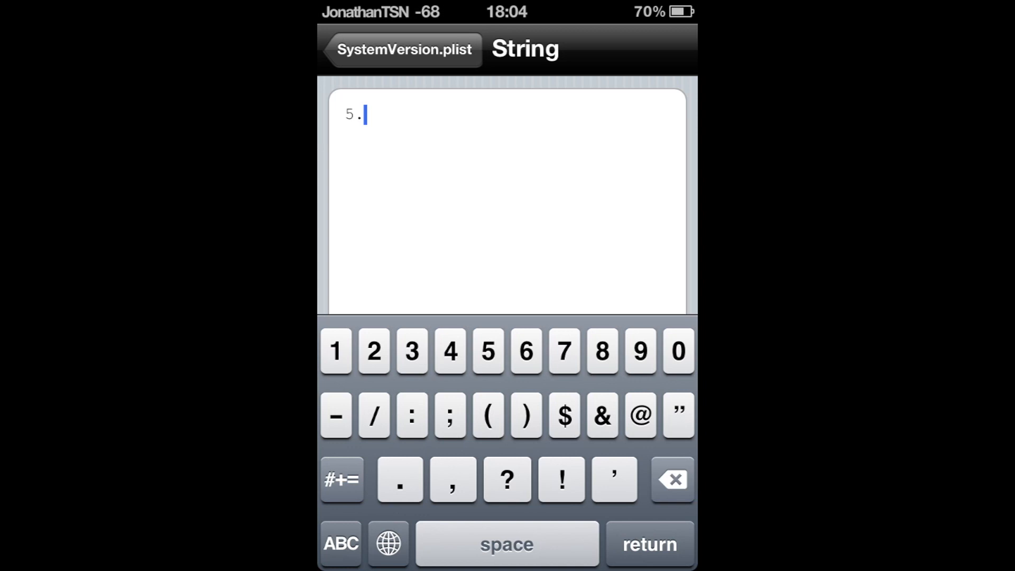
type("01")
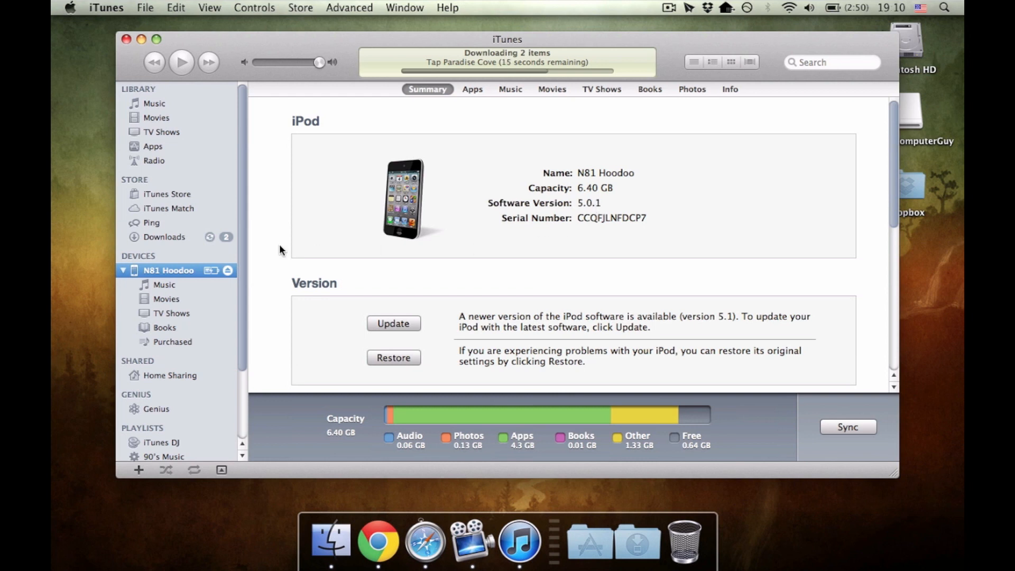
Back up the N81 Hoodoo iPod from its Devices context menu.
right_click(168, 269)
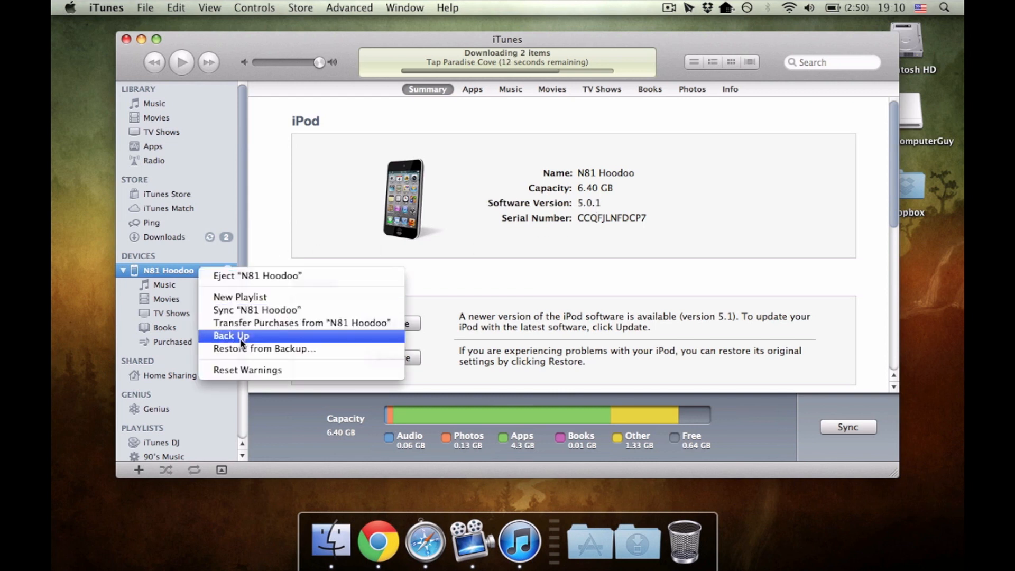
left_click(231, 335)
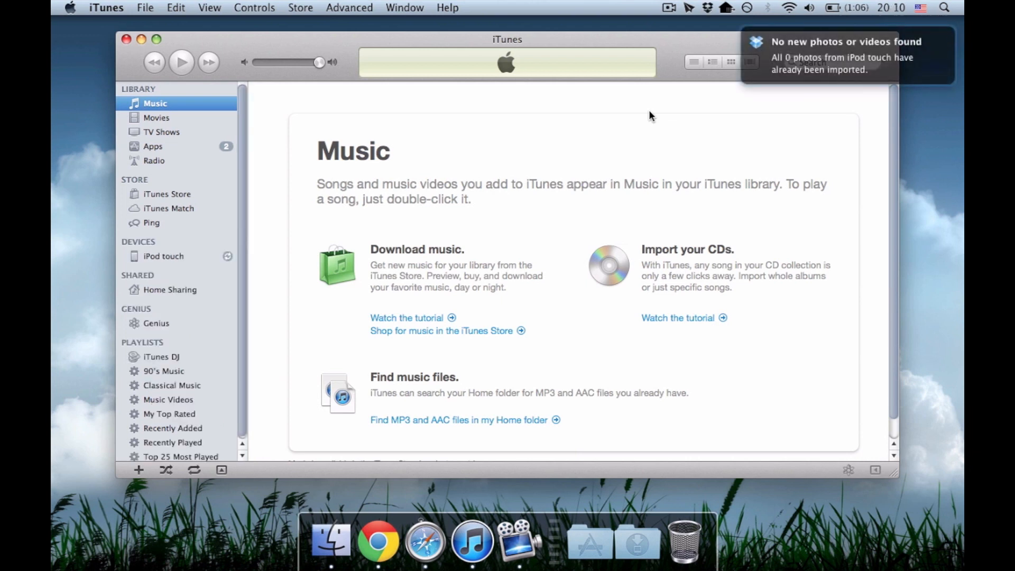
Show the connected iPod touch's Set Up Your iPod page.
left_click(164, 255)
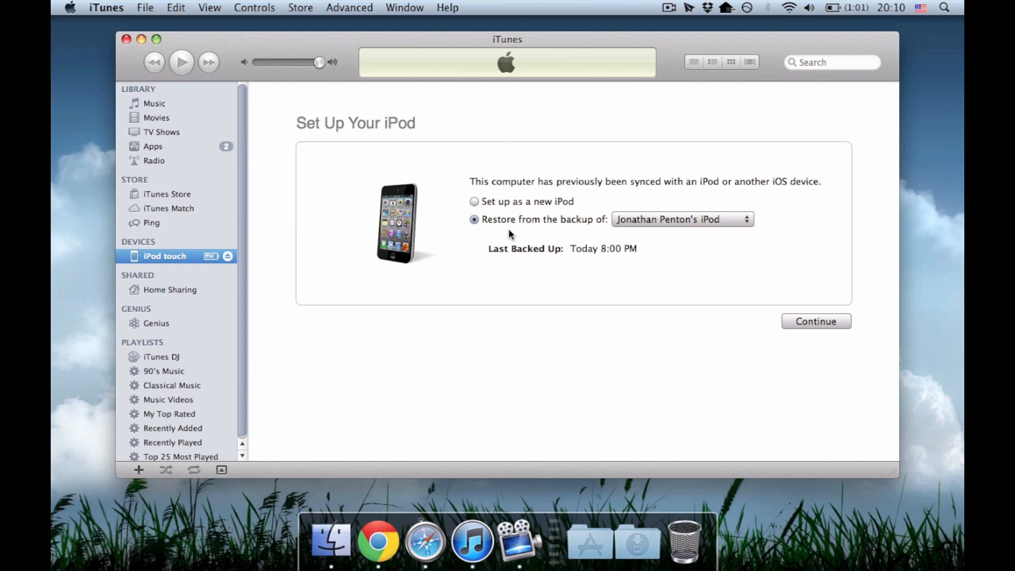
Restore the iPod from the N81 Hoodoo April 9, 2012 backup, confirming Use Older Backup.
left_click(681, 219)
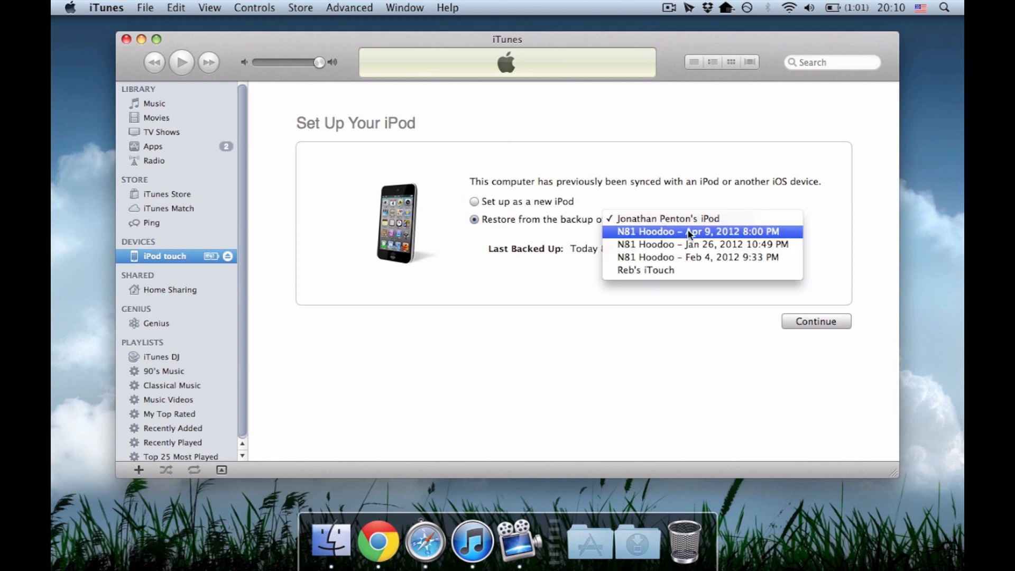
left_click(697, 231)
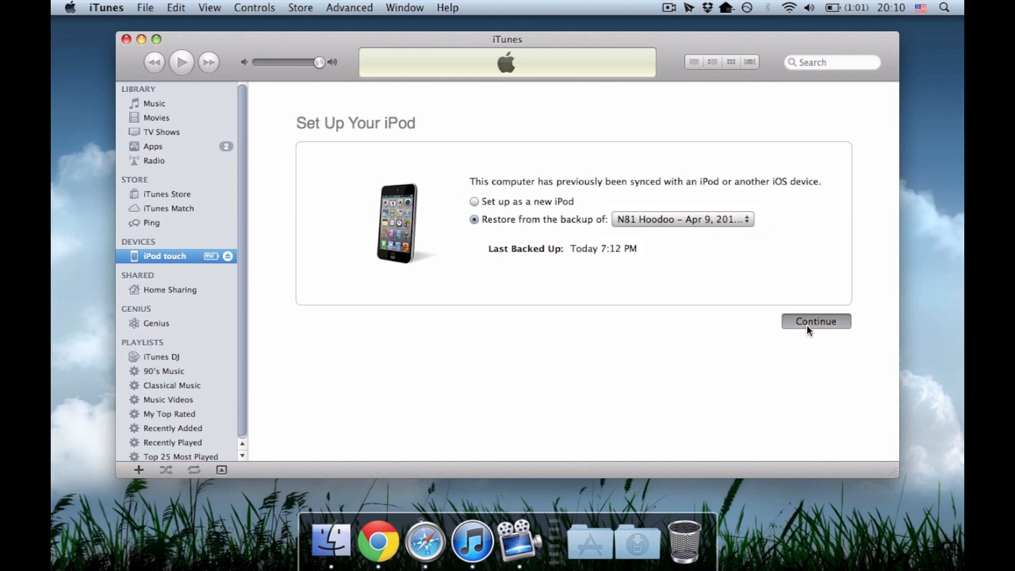
left_click(815, 322)
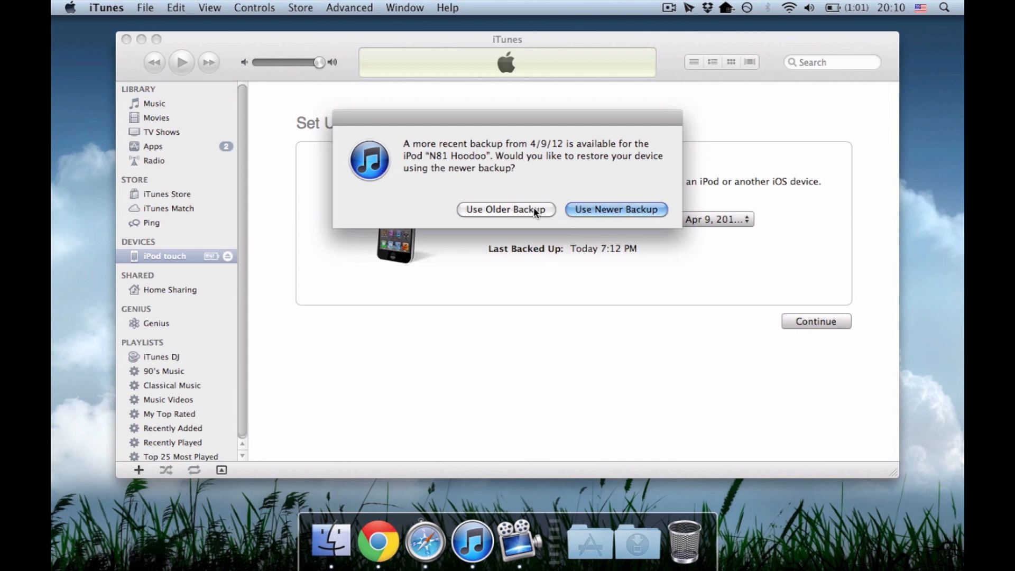
left_click(615, 209)
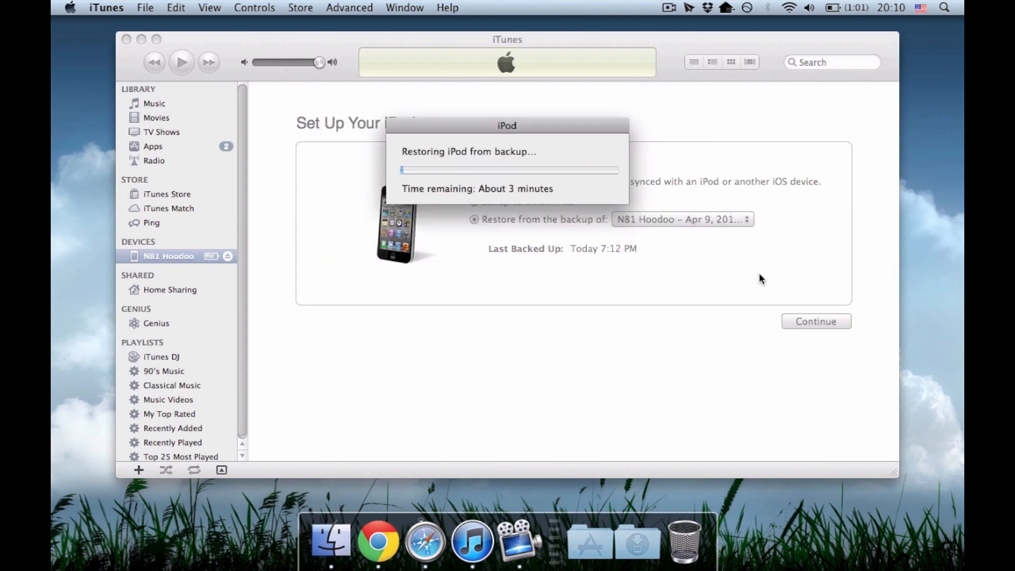